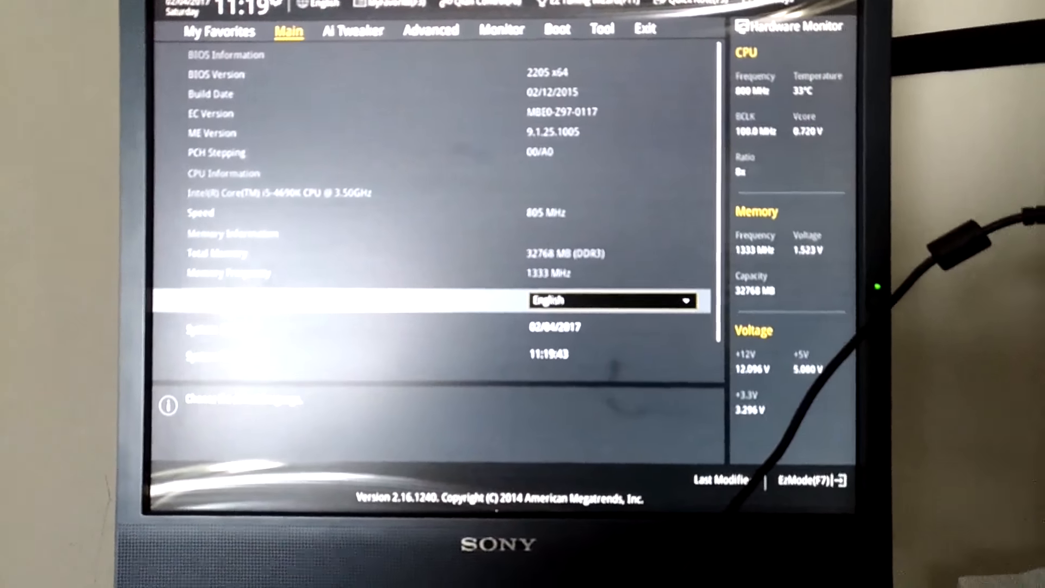
# Step: Reach System Agent Configuration on the Advanced page after toggling through the EZ overview
pyautogui.click(807, 478)
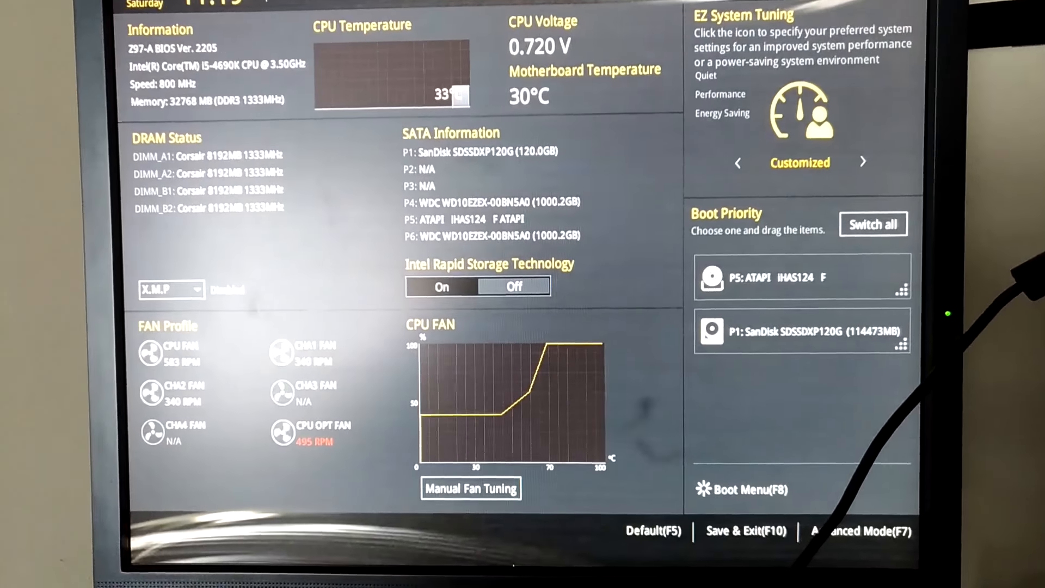
pyautogui.press('f7')
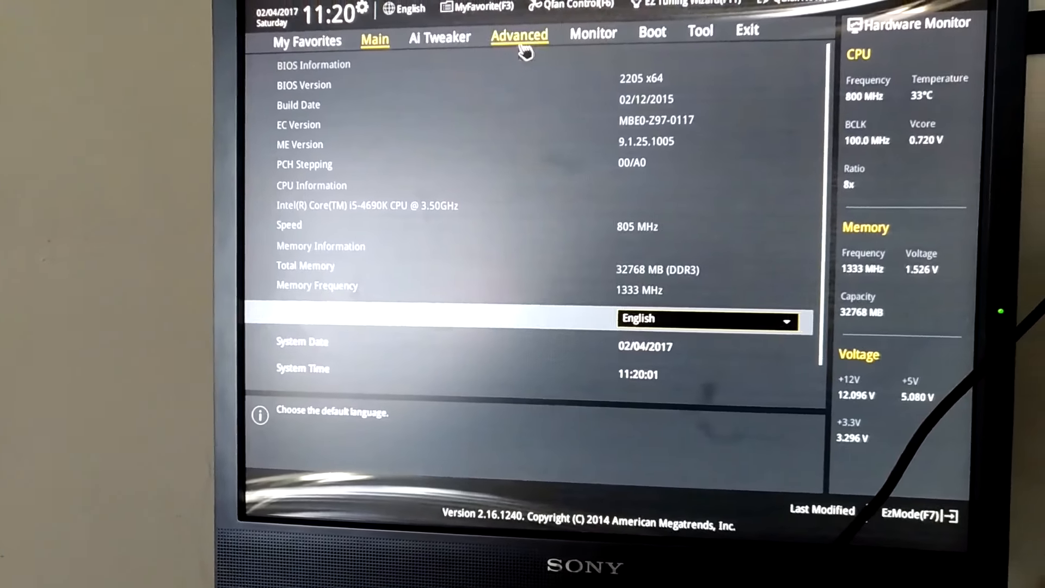
pyautogui.click(519, 35)
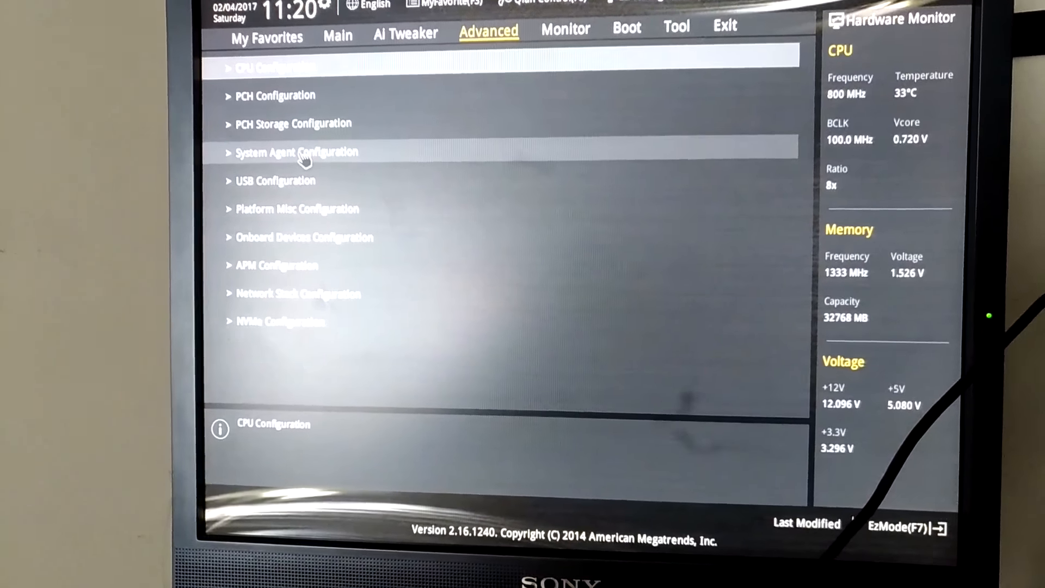
pyautogui.click(296, 153)
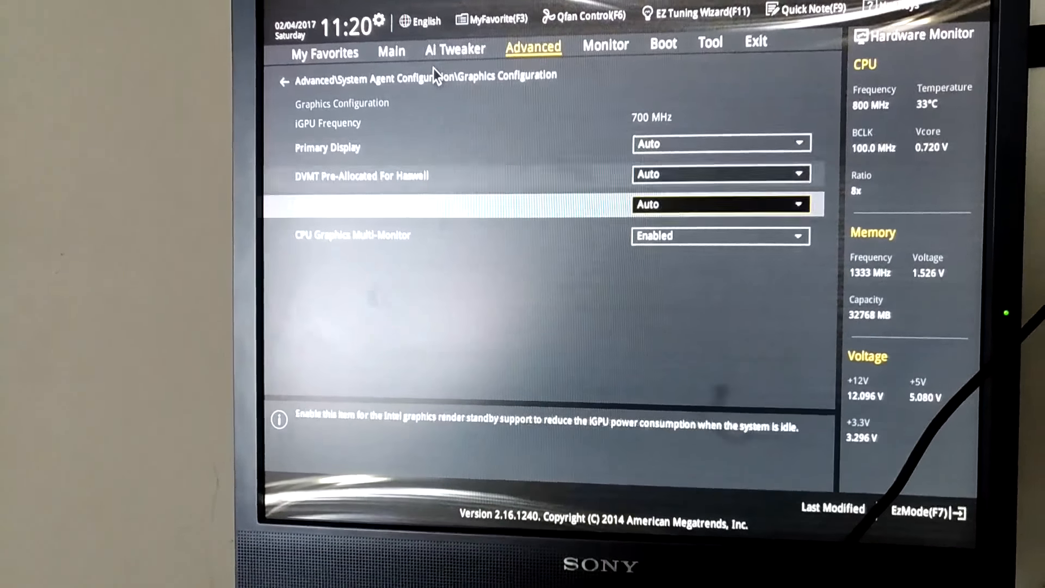
pyautogui.click(719, 144)
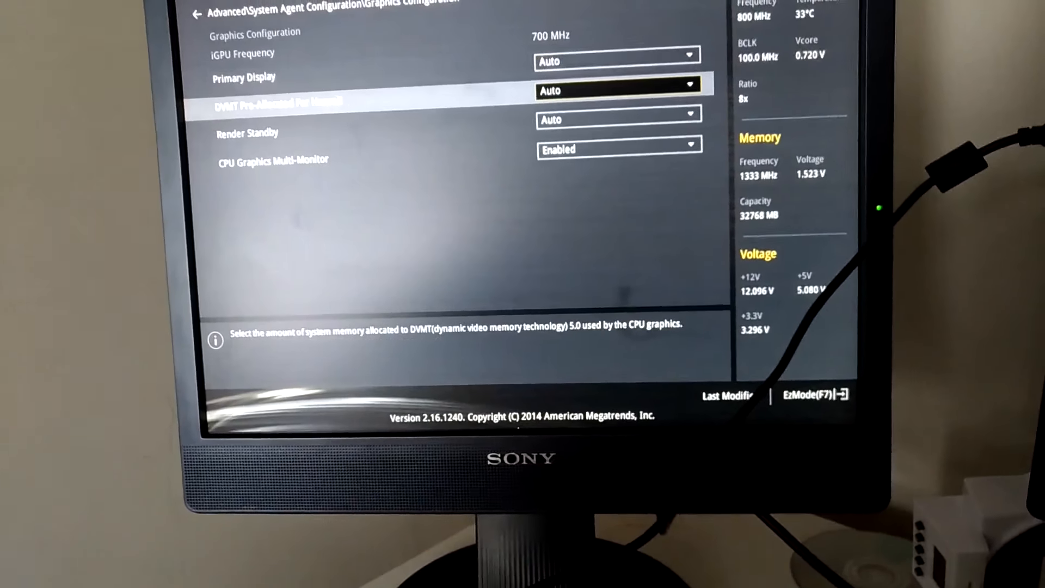
pyautogui.click(616, 91)
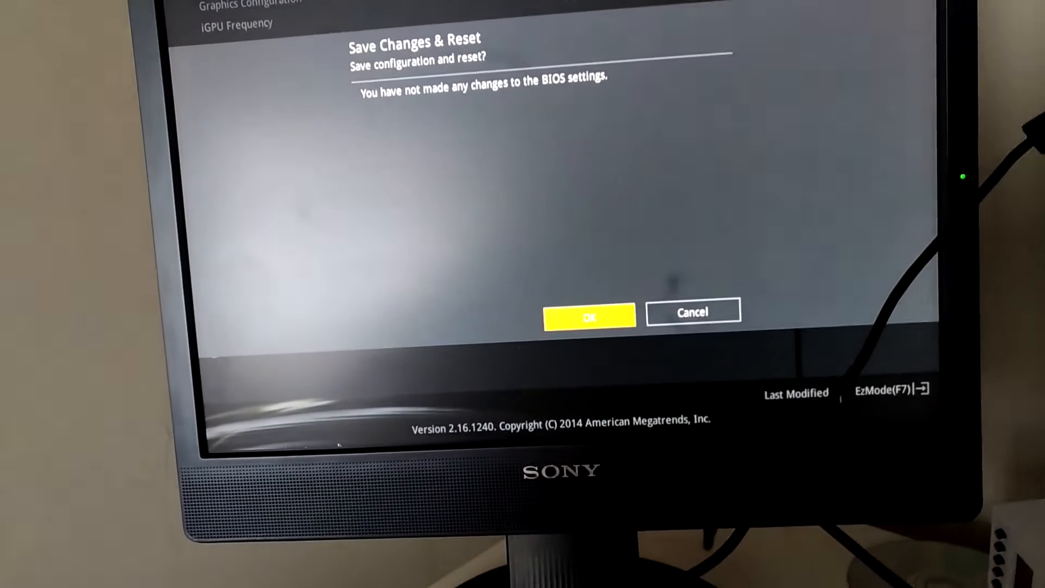
# Step: Confirm Save Changes & Reset so the BIOS writes the settings and reboots into Windows
pyautogui.click(586, 316)
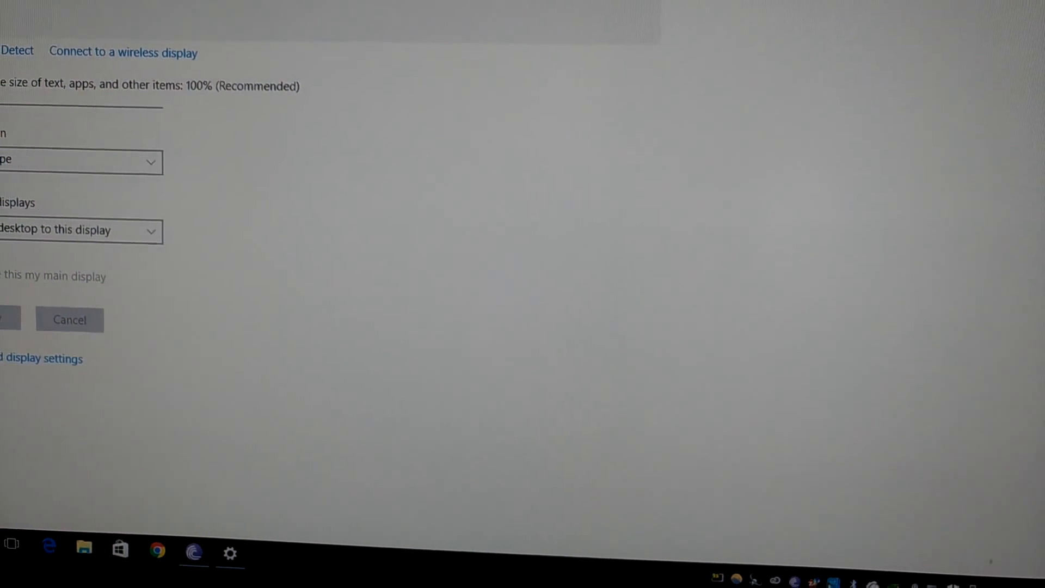
# Step: Launch Intel HD Graphics Control Panel via the desktop's Graphics Properties… entry
pyautogui.click(69, 320)
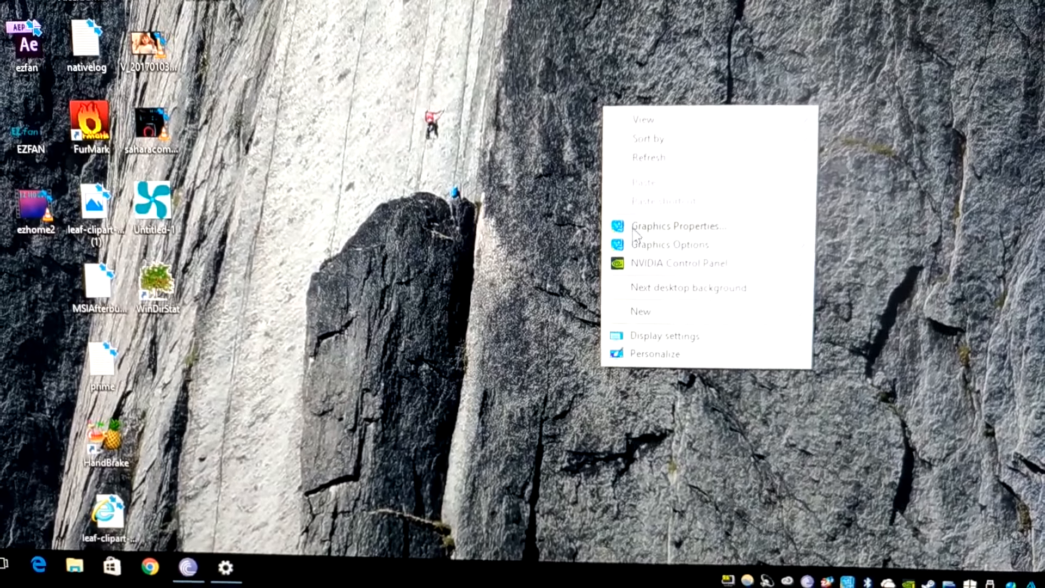
pyautogui.click(678, 225)
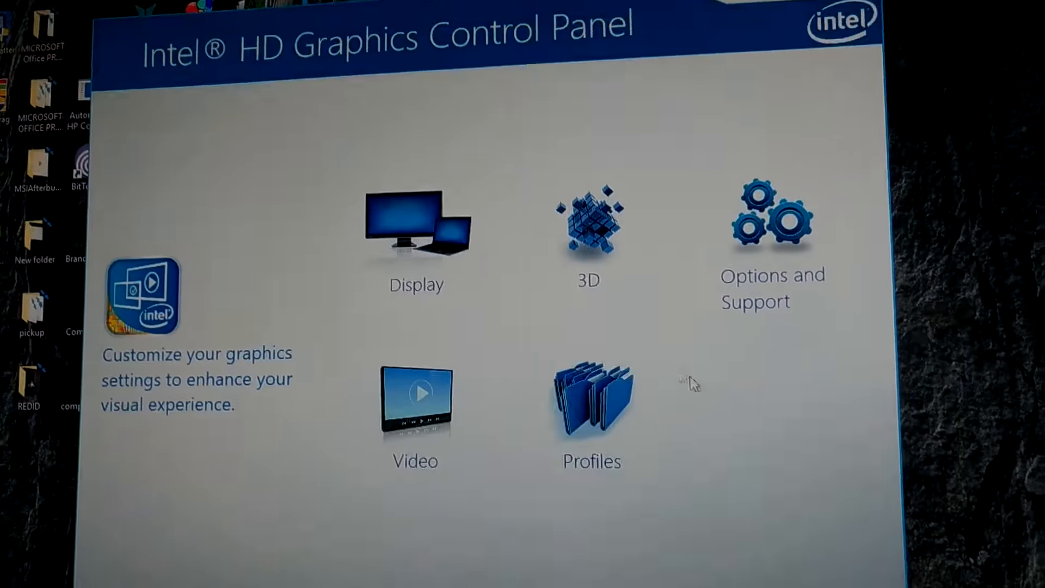